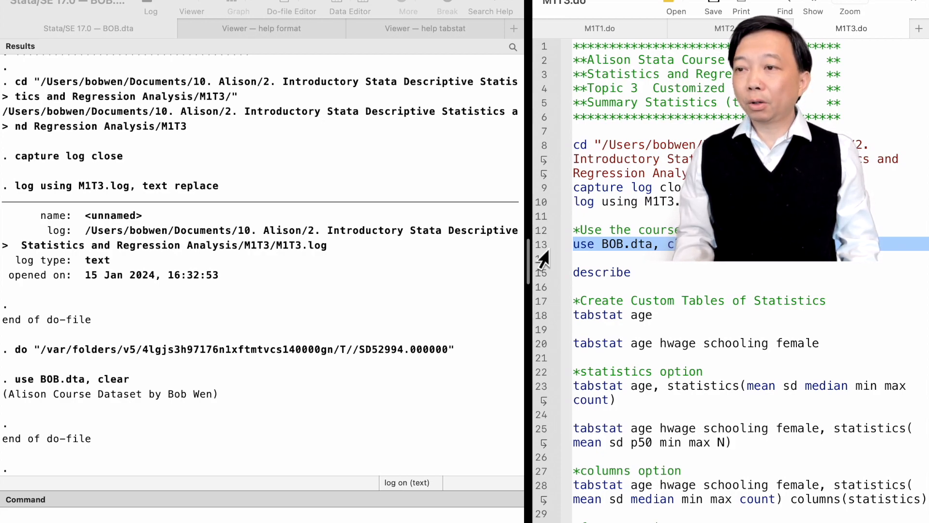
mouse_move(585, 287)
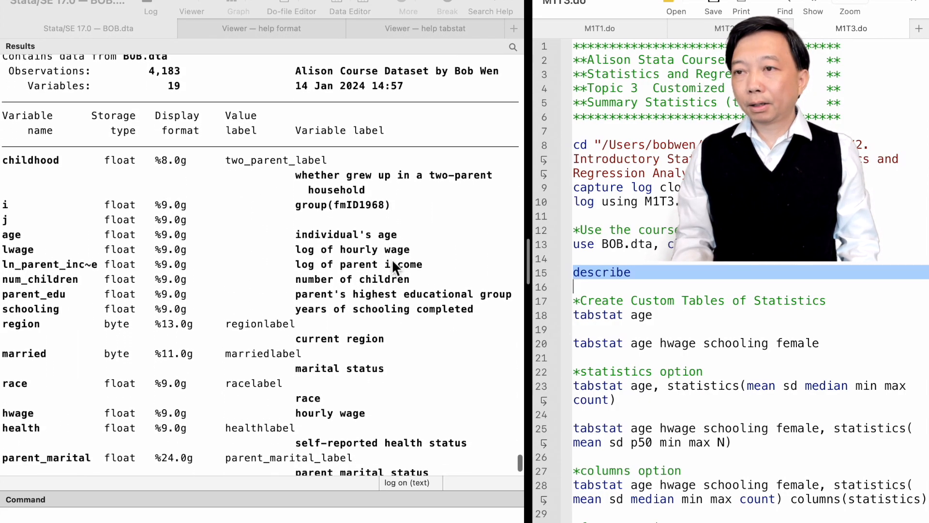
Run the selected 'describe' line from the Do-file Editor to list BOB.dta's 19 variables
click(613, 315)
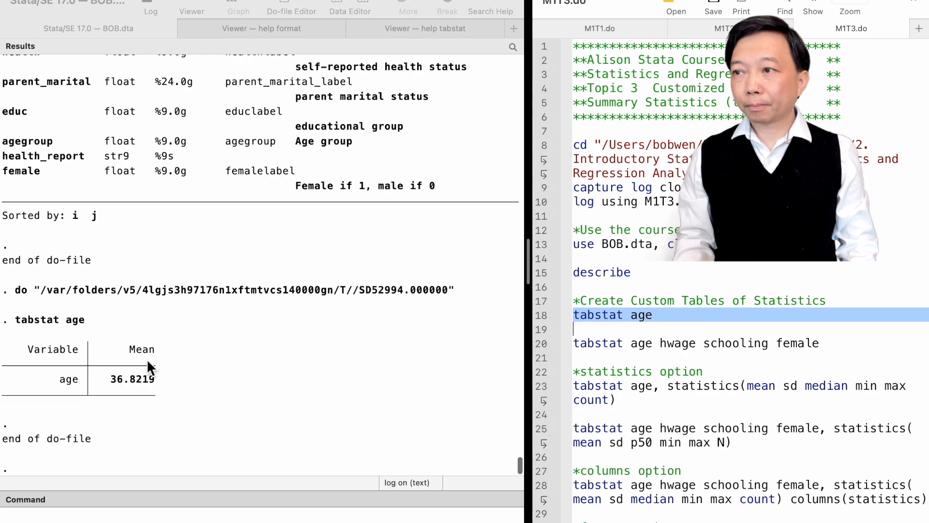
mouse_move(167, 347)
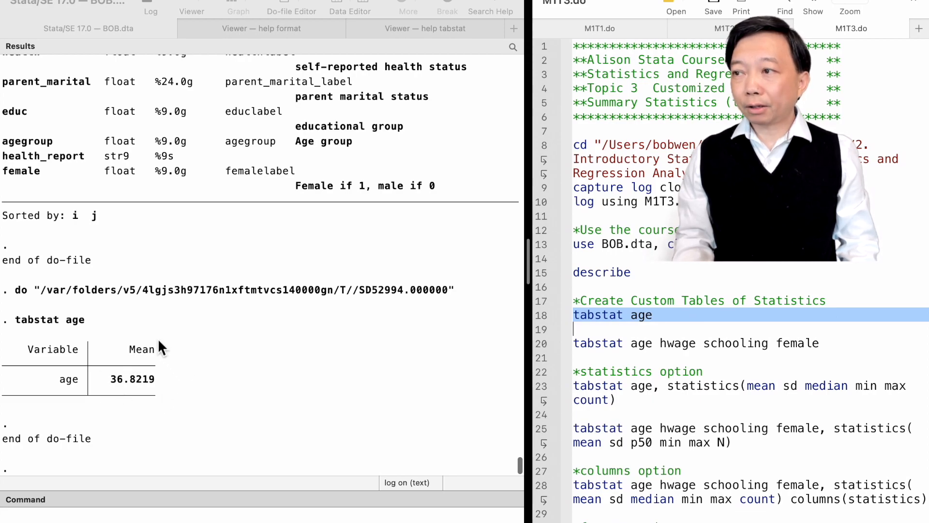
mouse_move(192, 411)
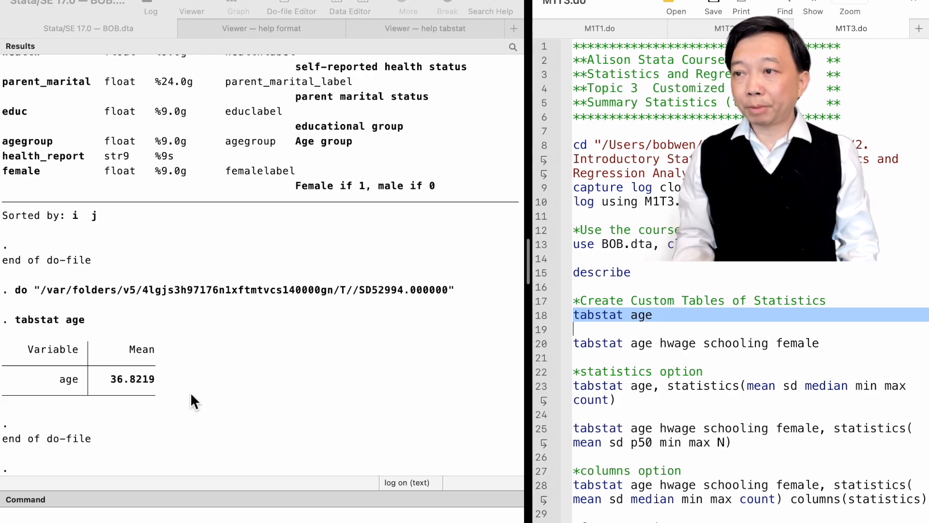
mouse_move(565, 432)
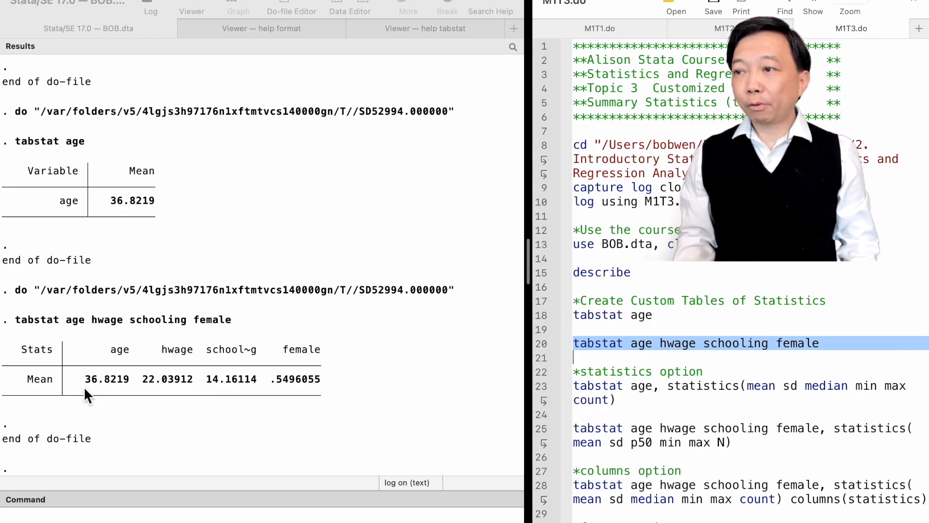
mouse_move(98, 404)
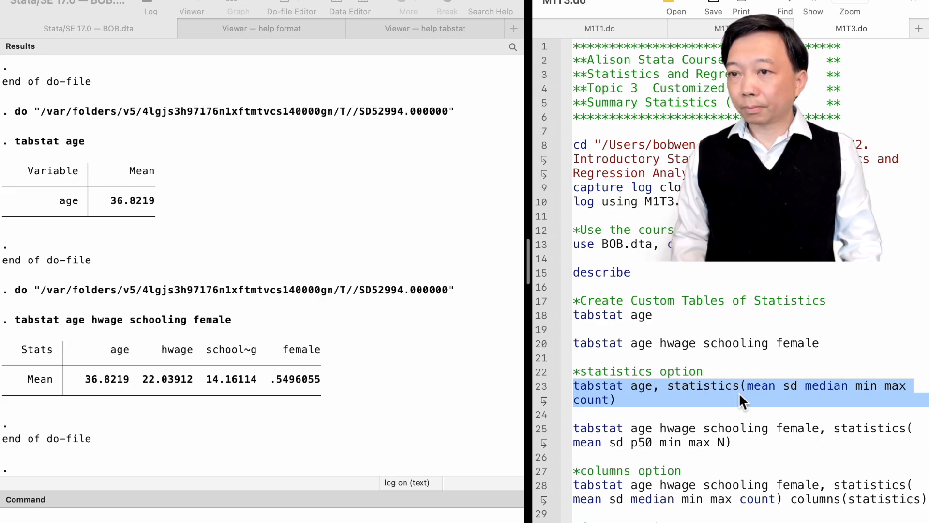
mouse_move(795, 404)
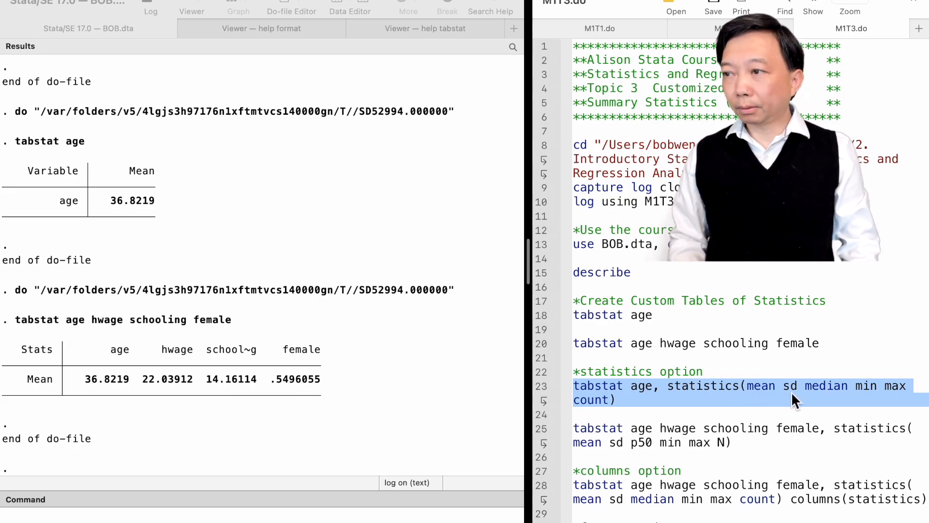
mouse_move(908, 394)
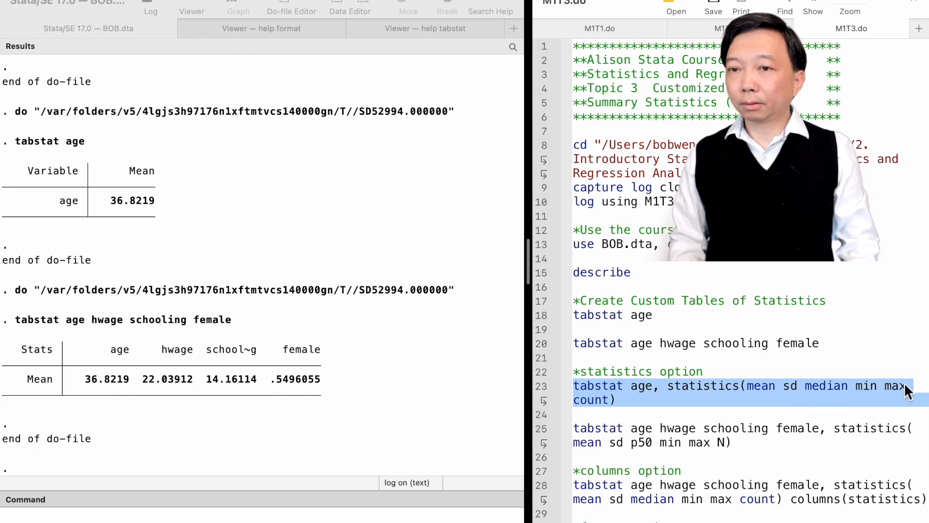
mouse_move(586, 411)
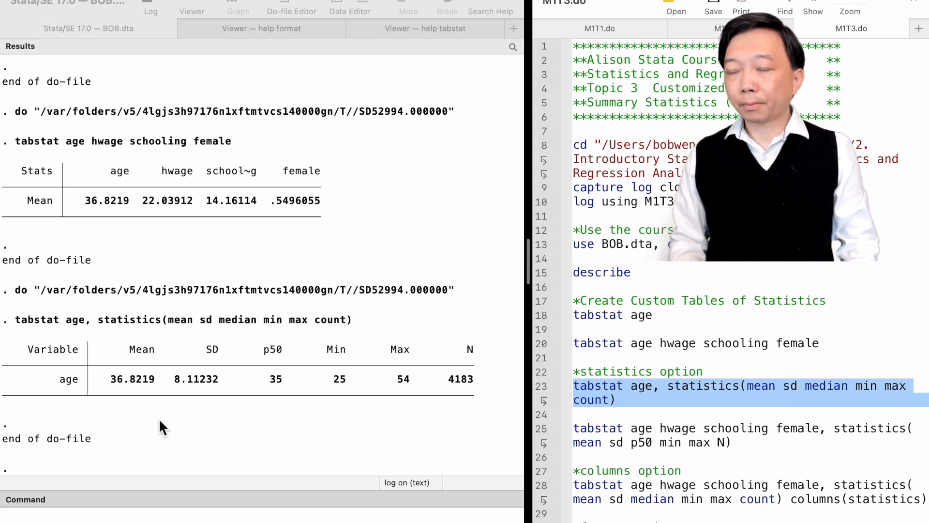
mouse_move(110, 398)
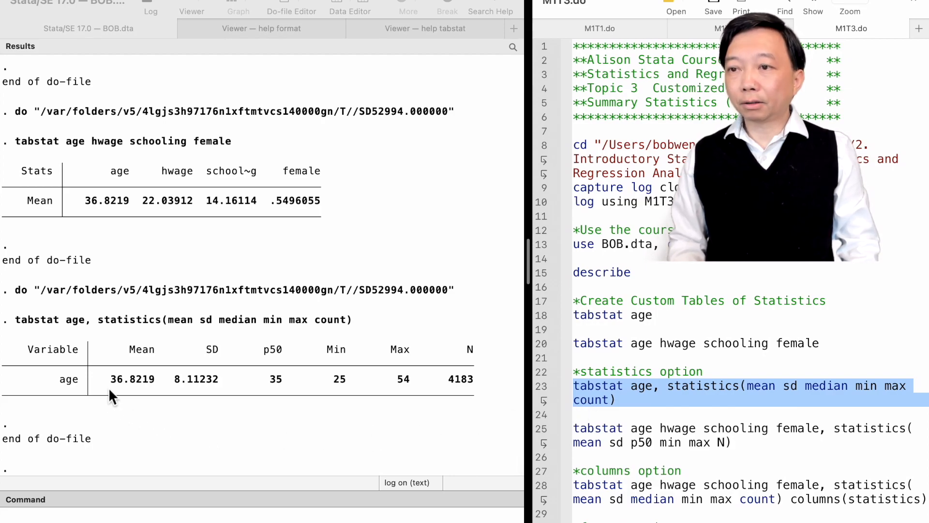
mouse_move(138, 406)
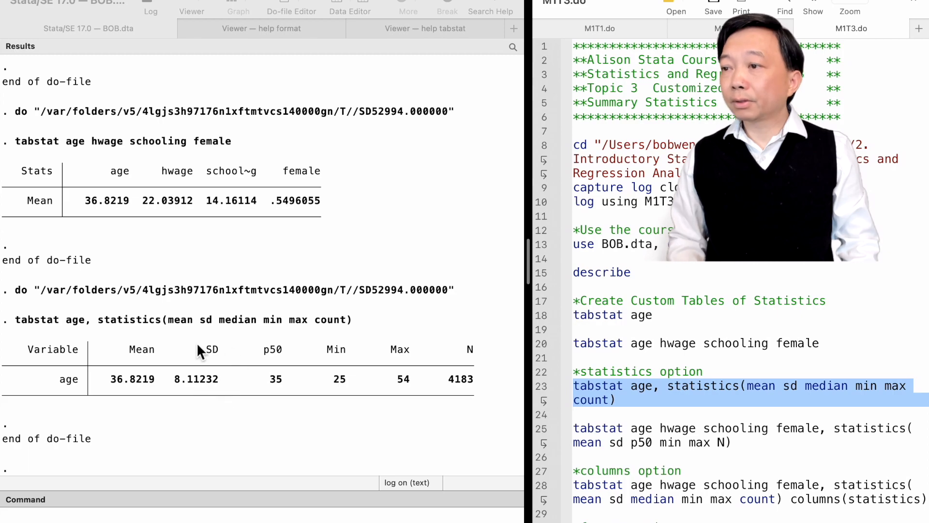
mouse_move(214, 400)
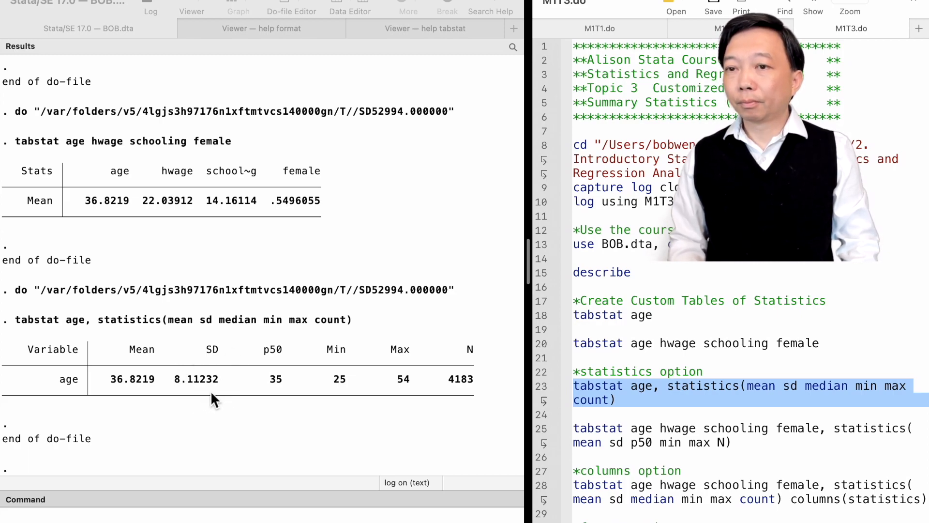
mouse_move(289, 402)
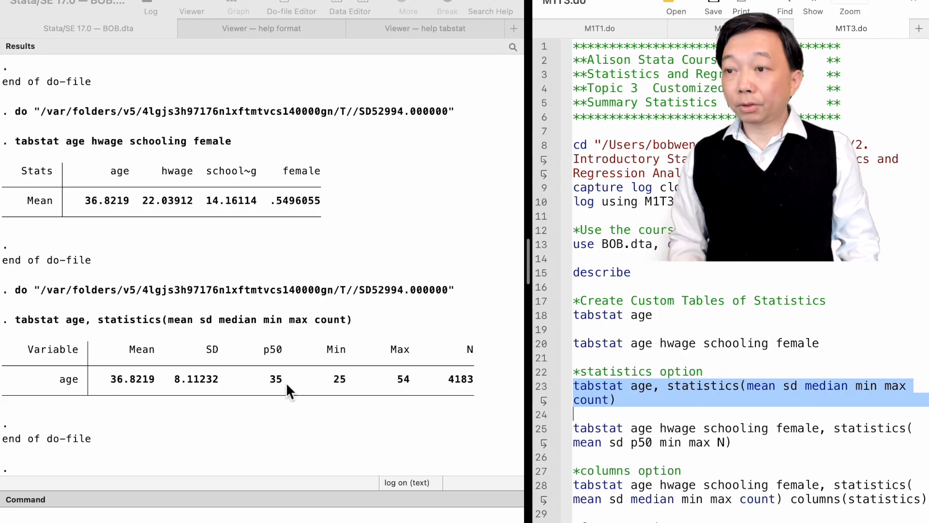
mouse_move(288, 366)
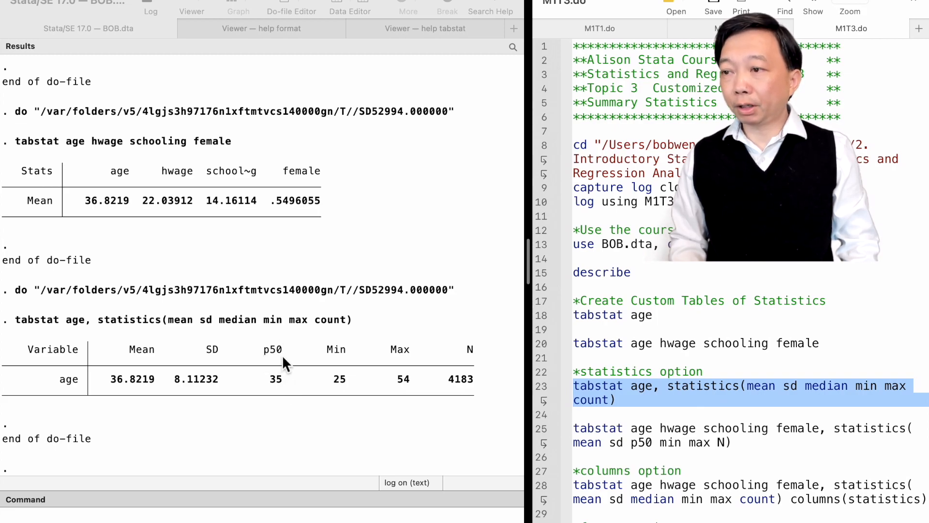
mouse_move(316, 391)
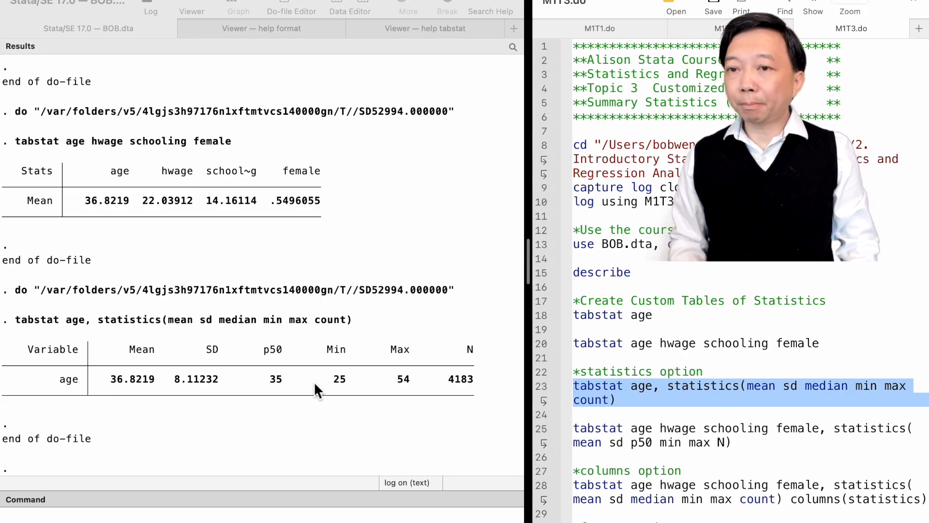
mouse_move(344, 408)
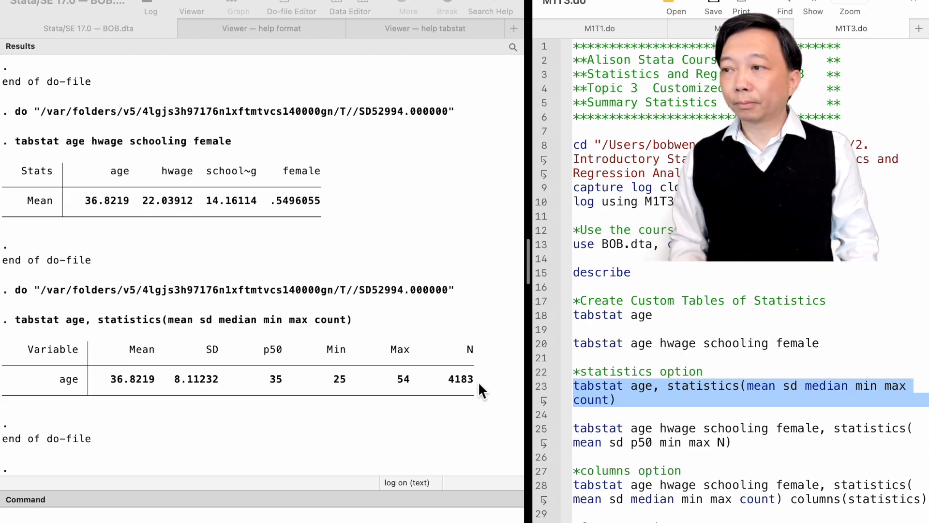
mouse_move(568, 450)
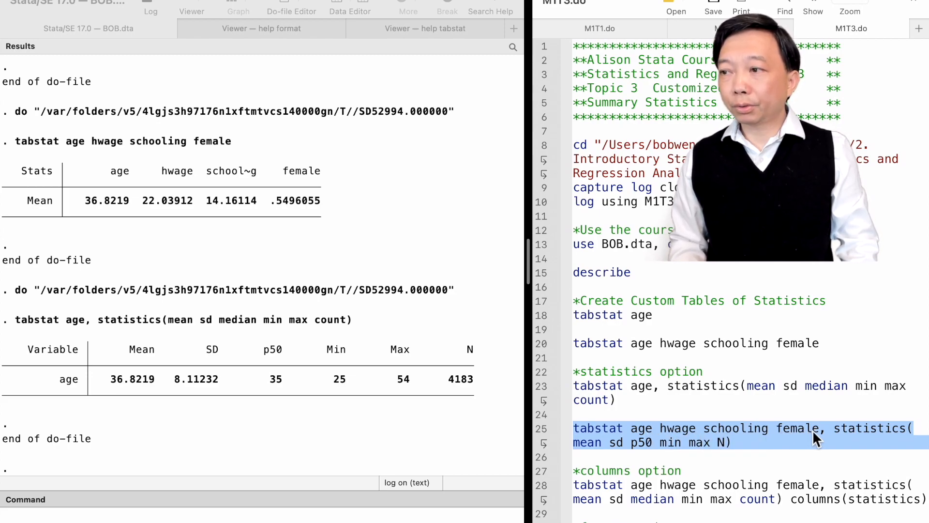
mouse_move(720, 458)
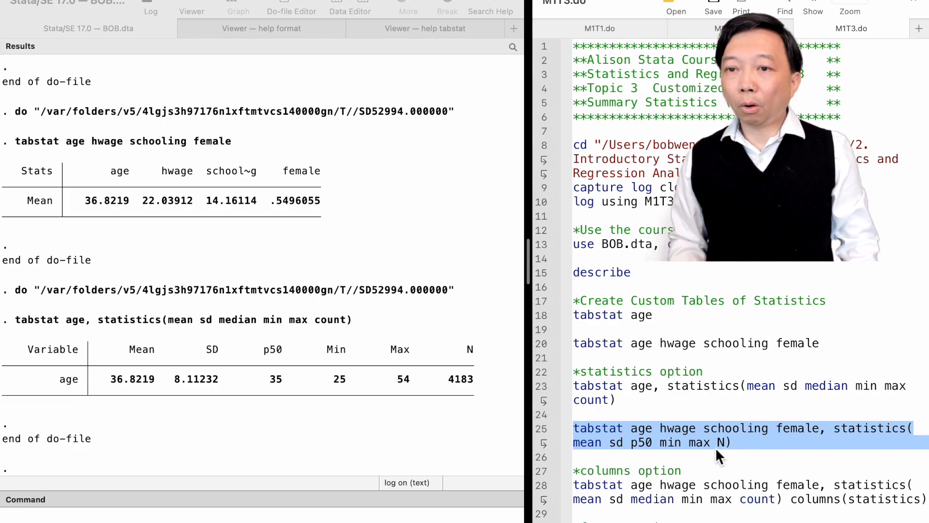